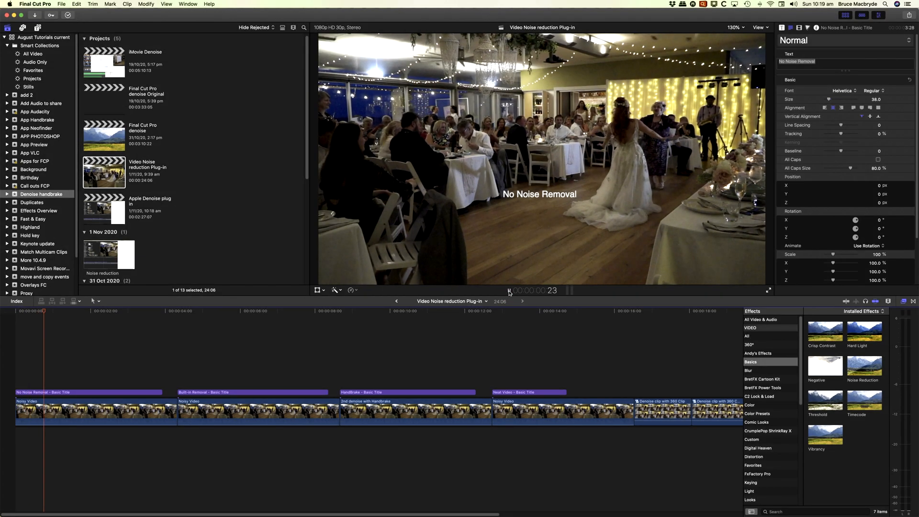
# Step: Pause playback and set the viewer magnification to 400% to inspect the grain
pyautogui.press('space')
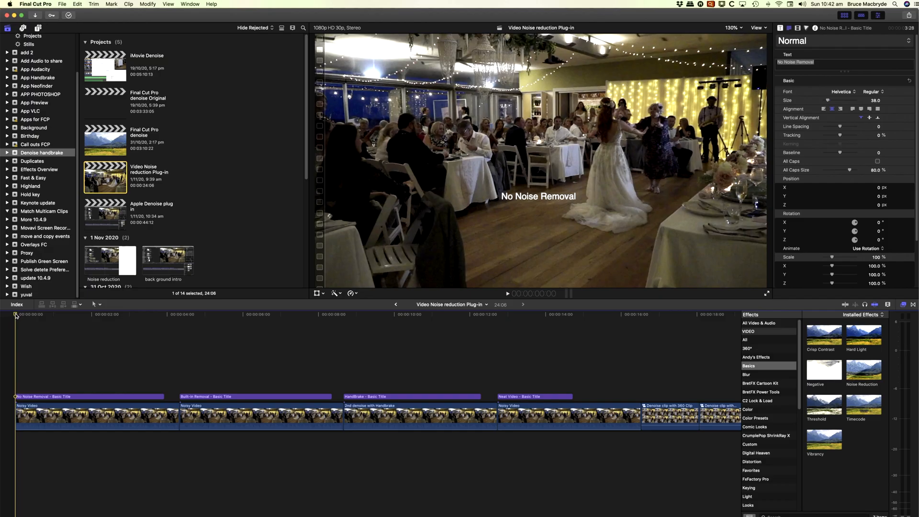
pyautogui.click(508, 293)
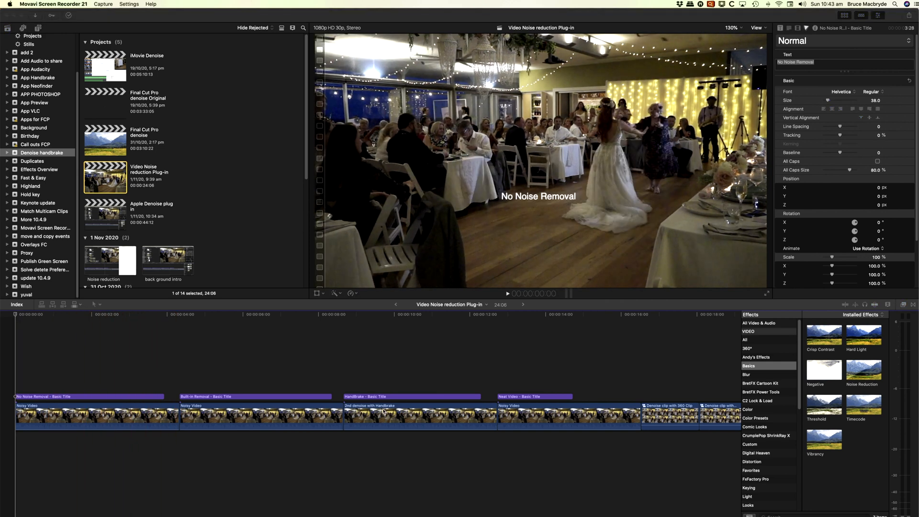
pyautogui.click(734, 28)
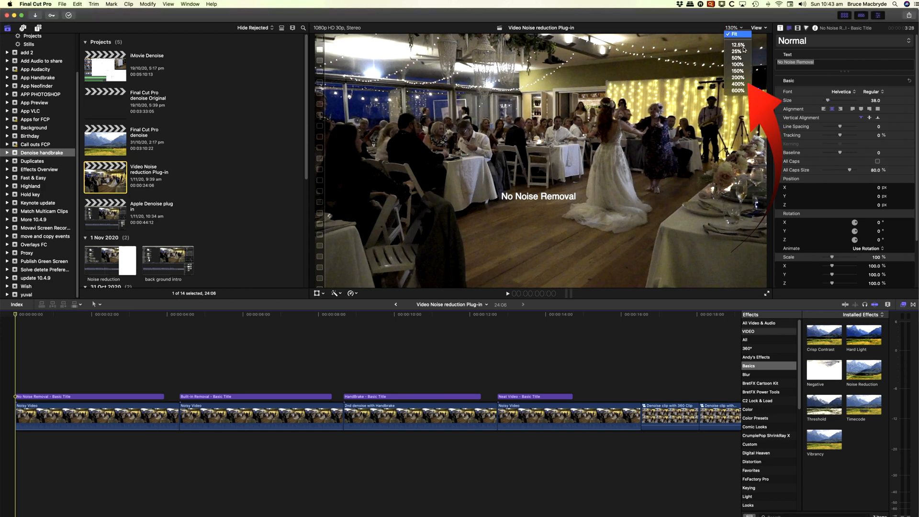
pyautogui.click(739, 84)
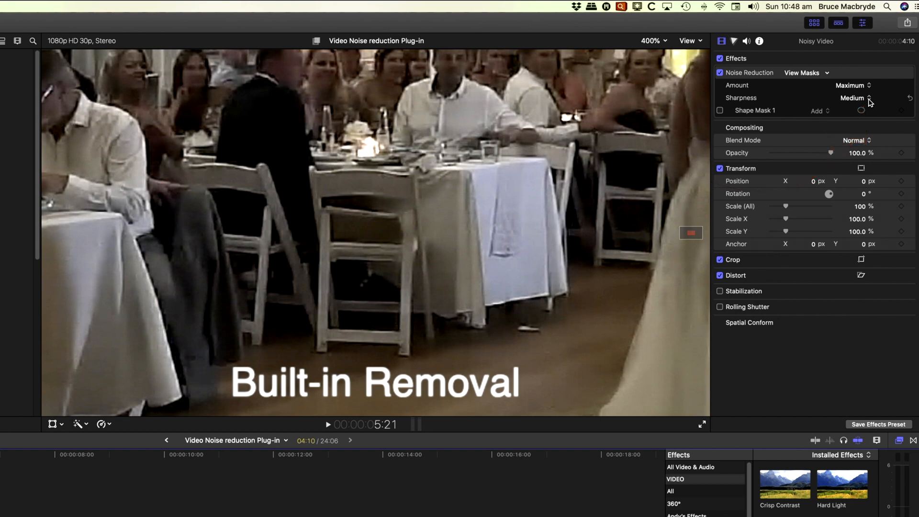
# Step: Set the Noise Reduction sharpness to Medium, keeping amount at Maximum
pyautogui.click(855, 98)
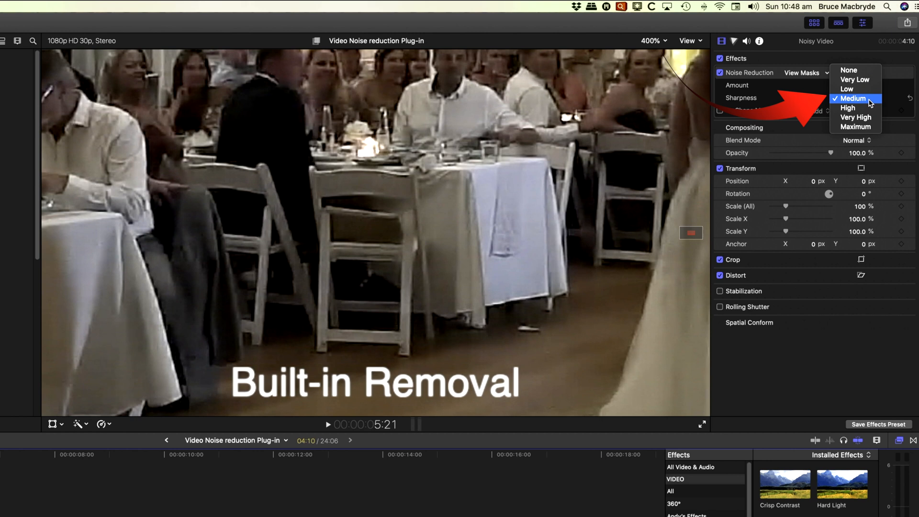
pyautogui.click(855, 127)
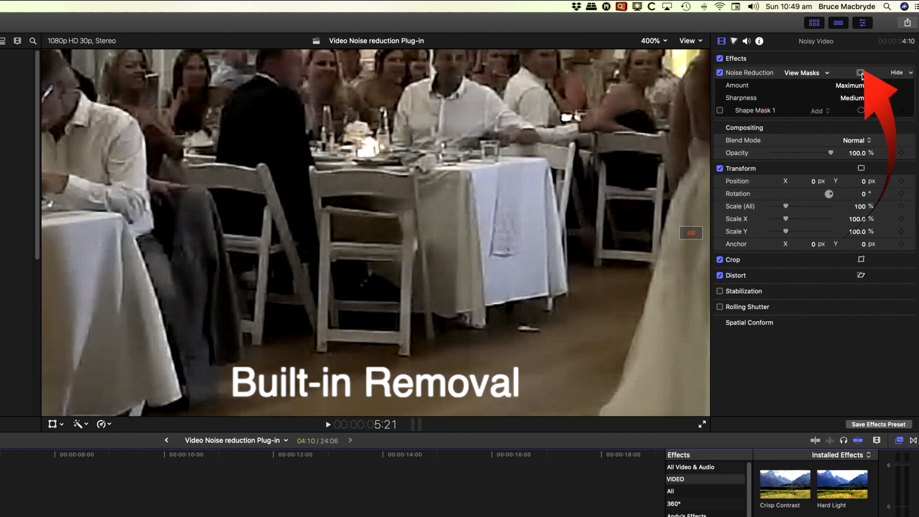
# Step: Add a Shape Mask to the Noise Reduction effect over the white-clothed table
pyautogui.click(862, 72)
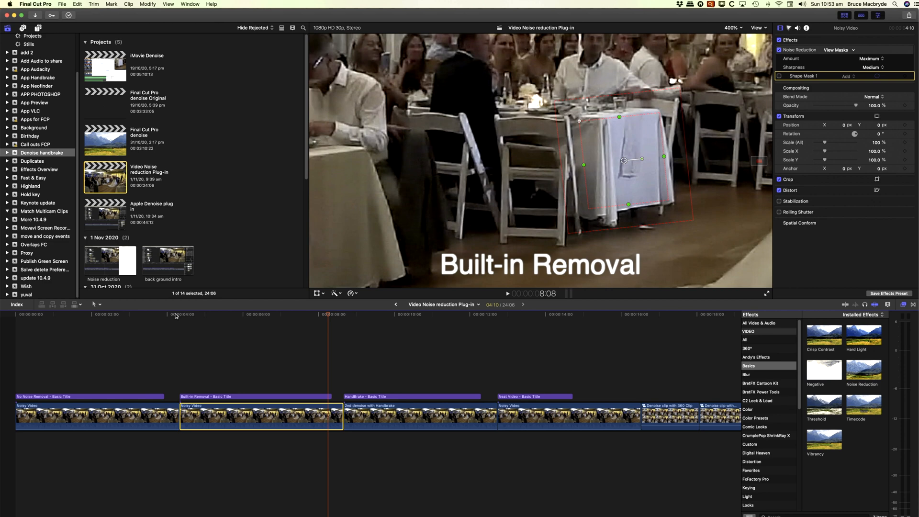
# Step: Deselect Shape Mask 1 so its outline disappears from the viewer
pyautogui.click(507, 293)
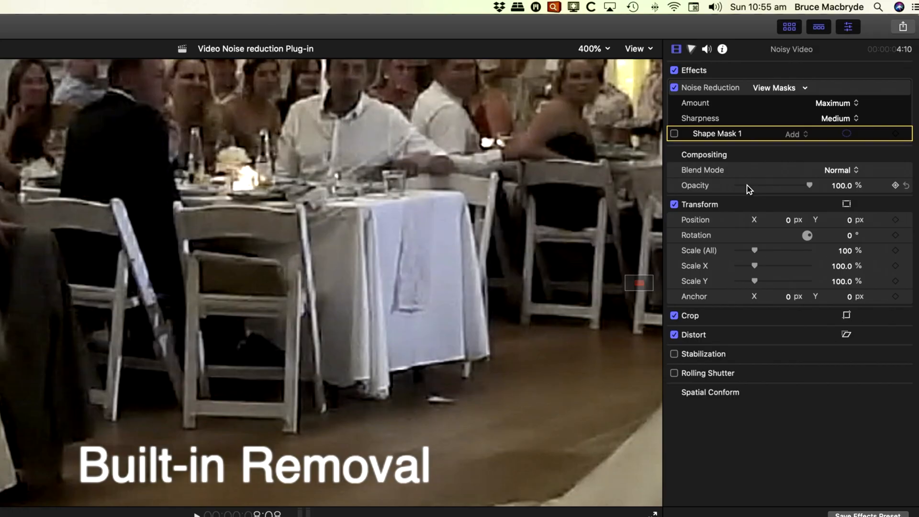
pyautogui.click(674, 87)
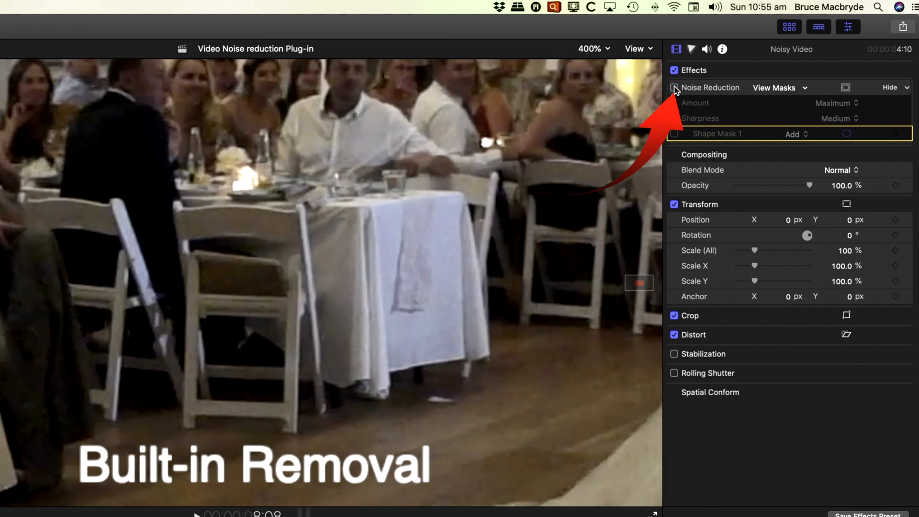
pyautogui.click(674, 87)
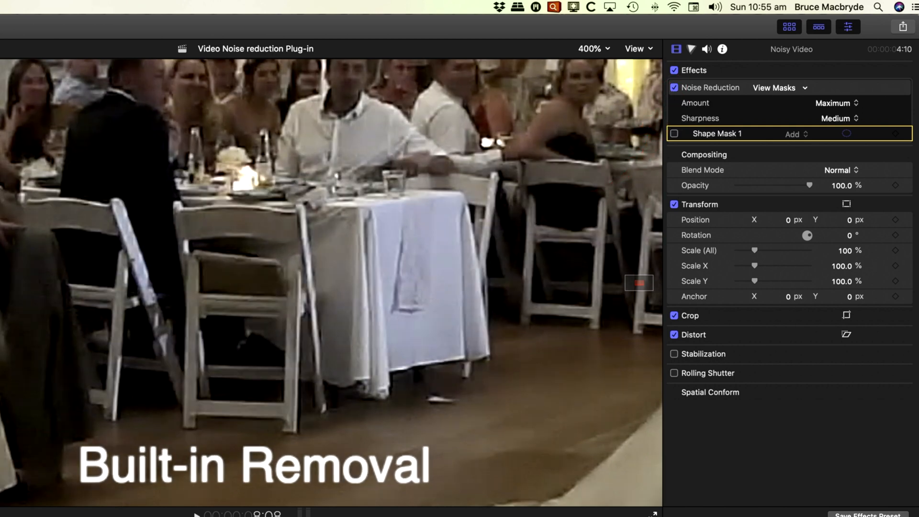